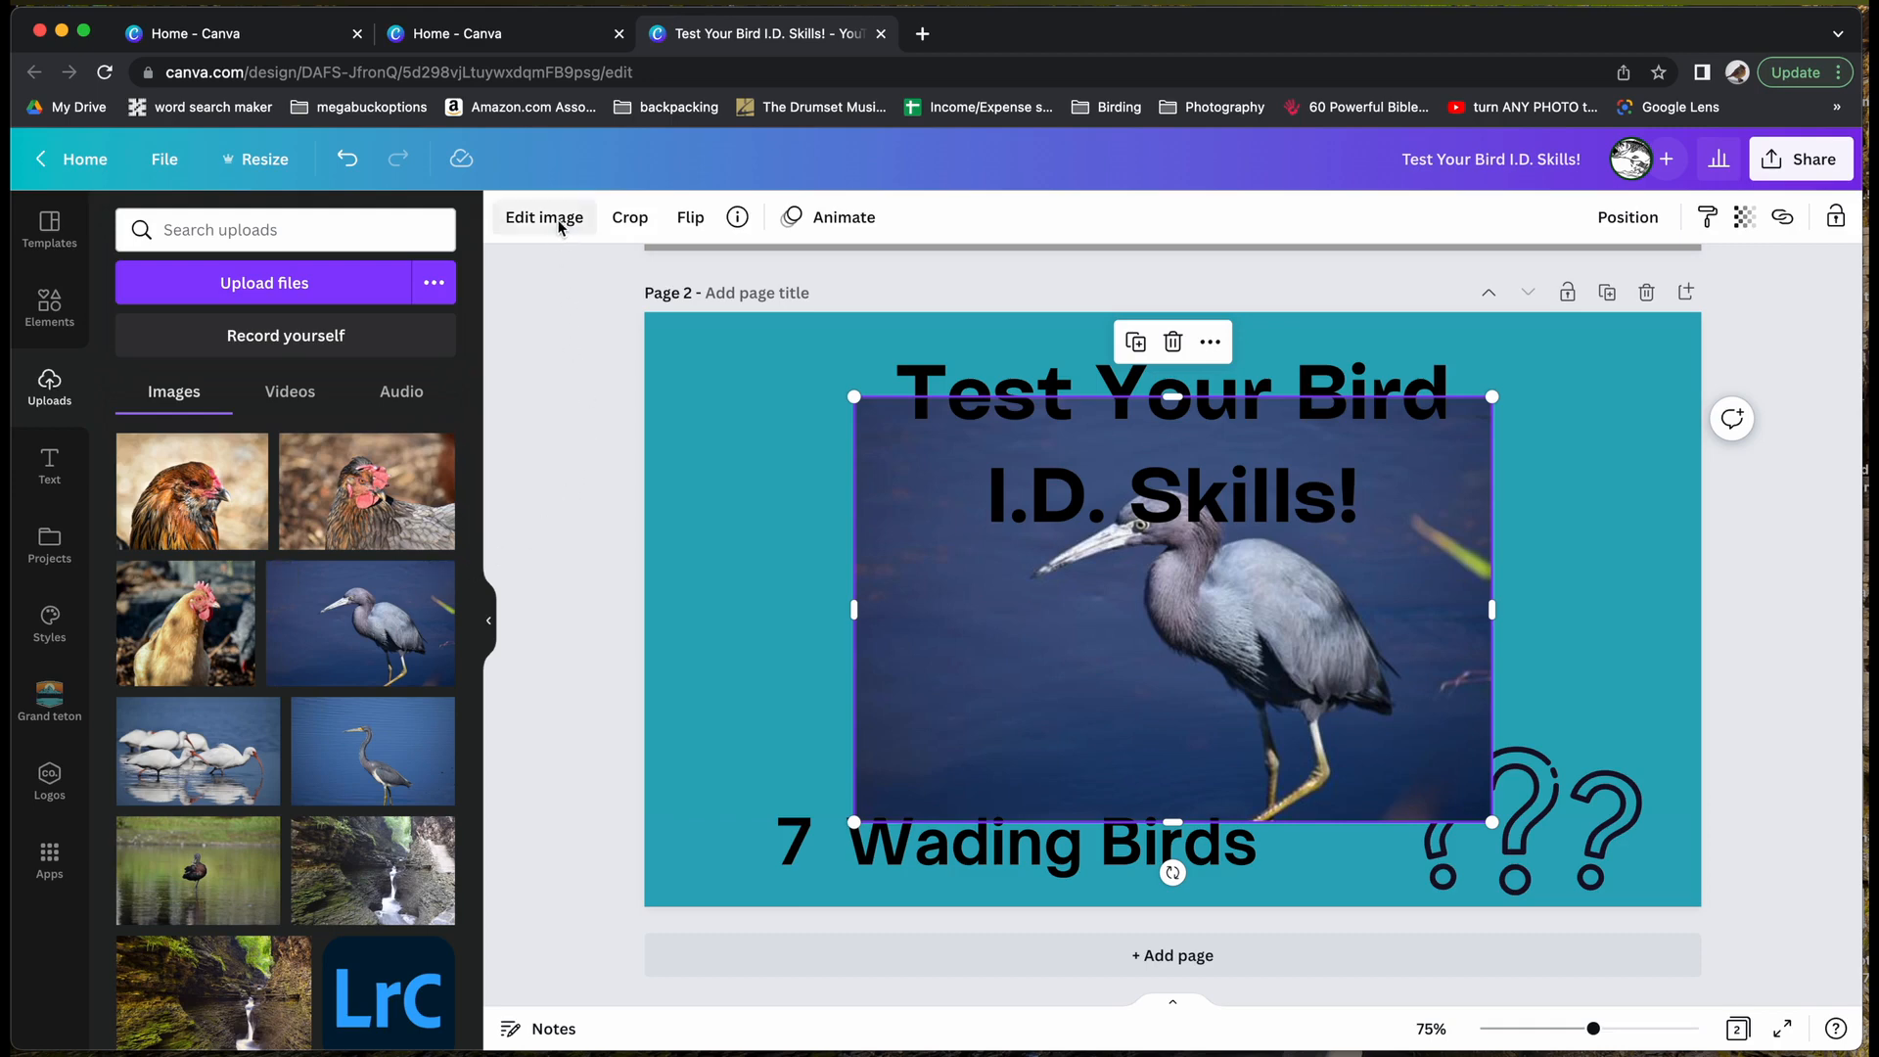
Remove the heron photo's background so the bird stands over the teal slide.
{"action": "left_click", "coordinate": [543, 217]}
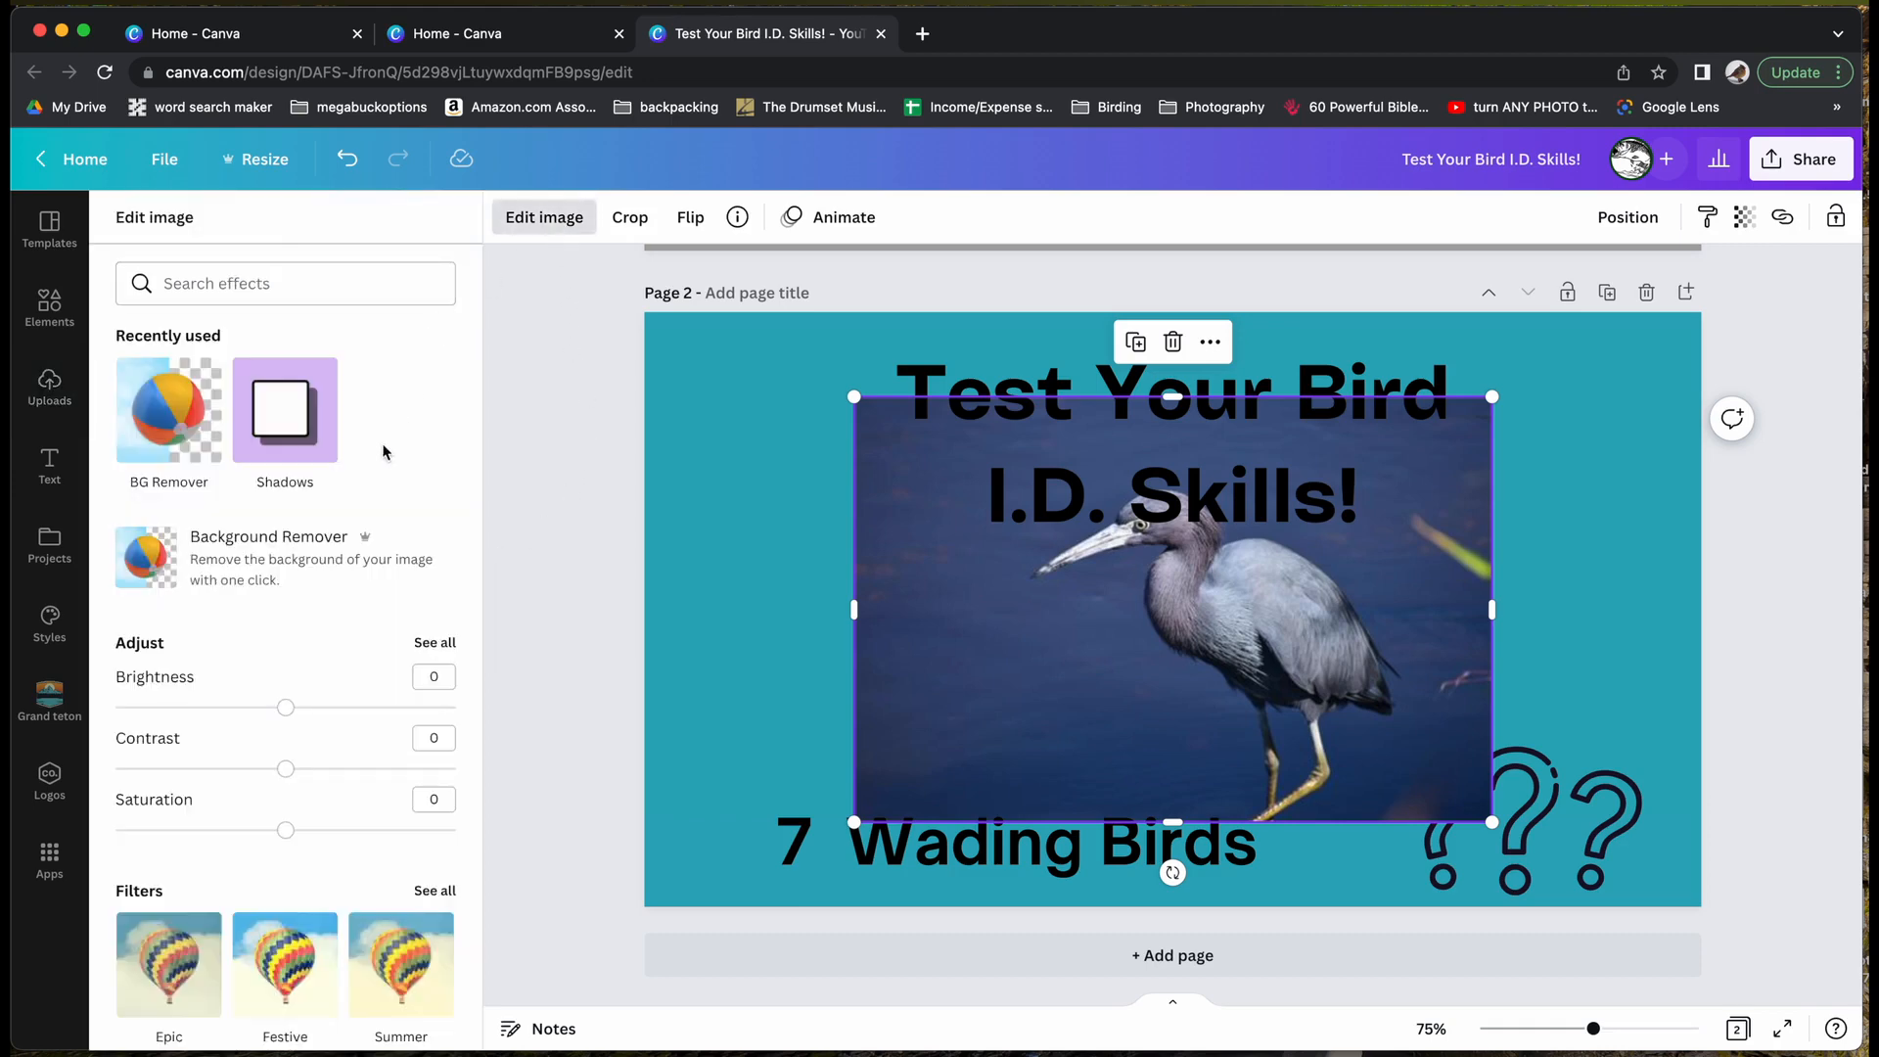
{"action": "left_click", "coordinate": [268, 557]}
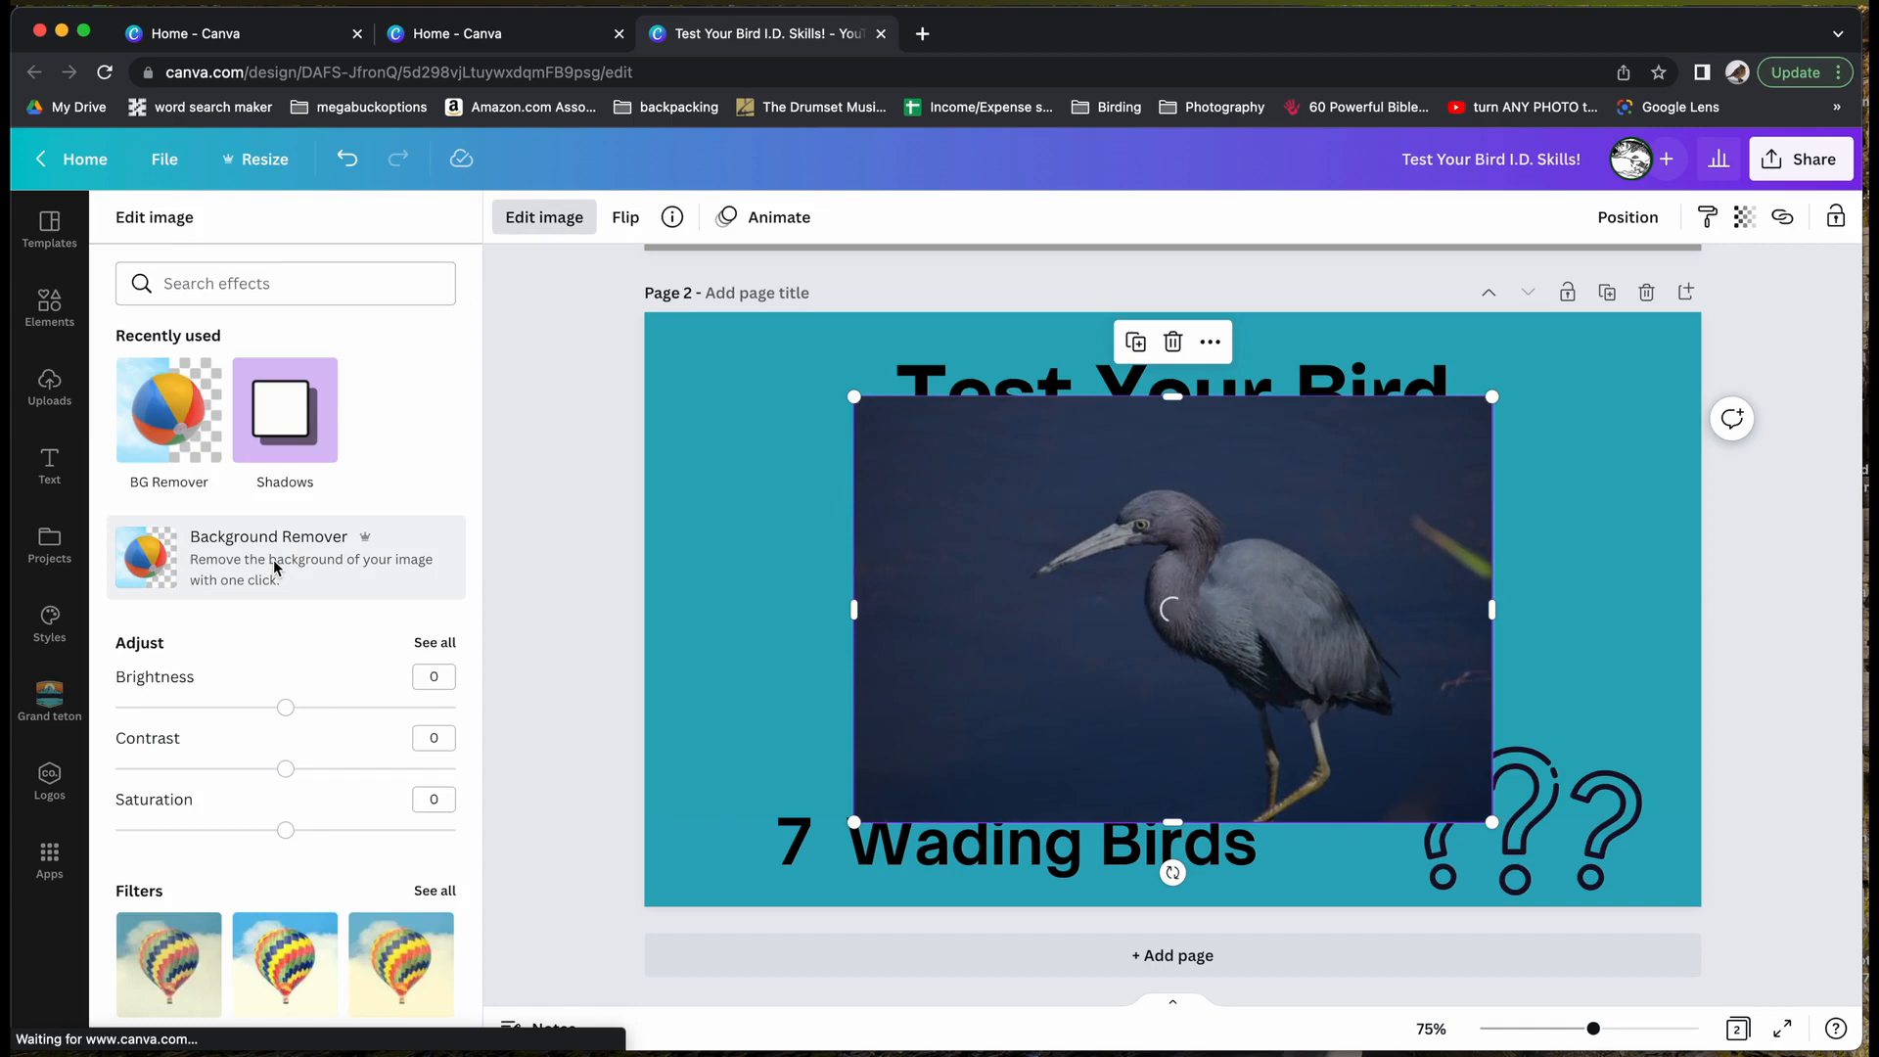
{"action": "left_click", "coordinate": [268, 536]}
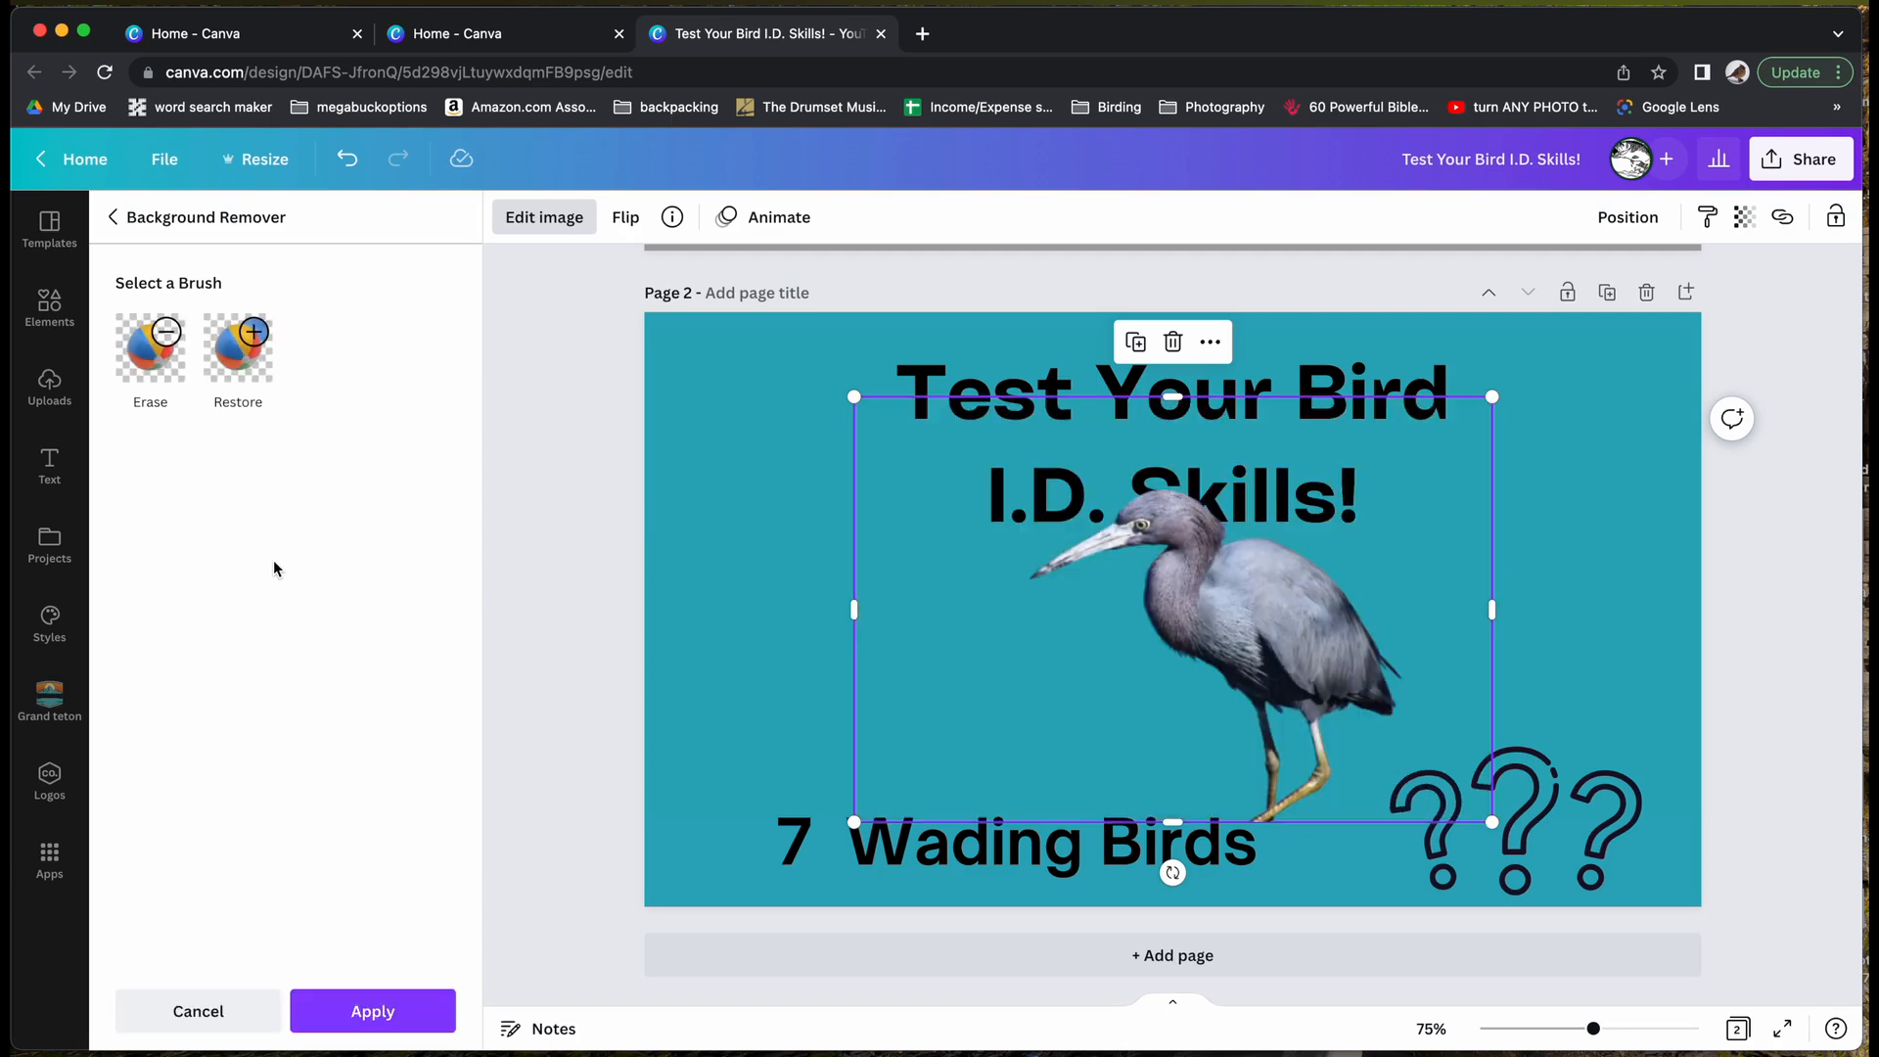
{"action": "mouse_move", "coordinate": [381, 834]}
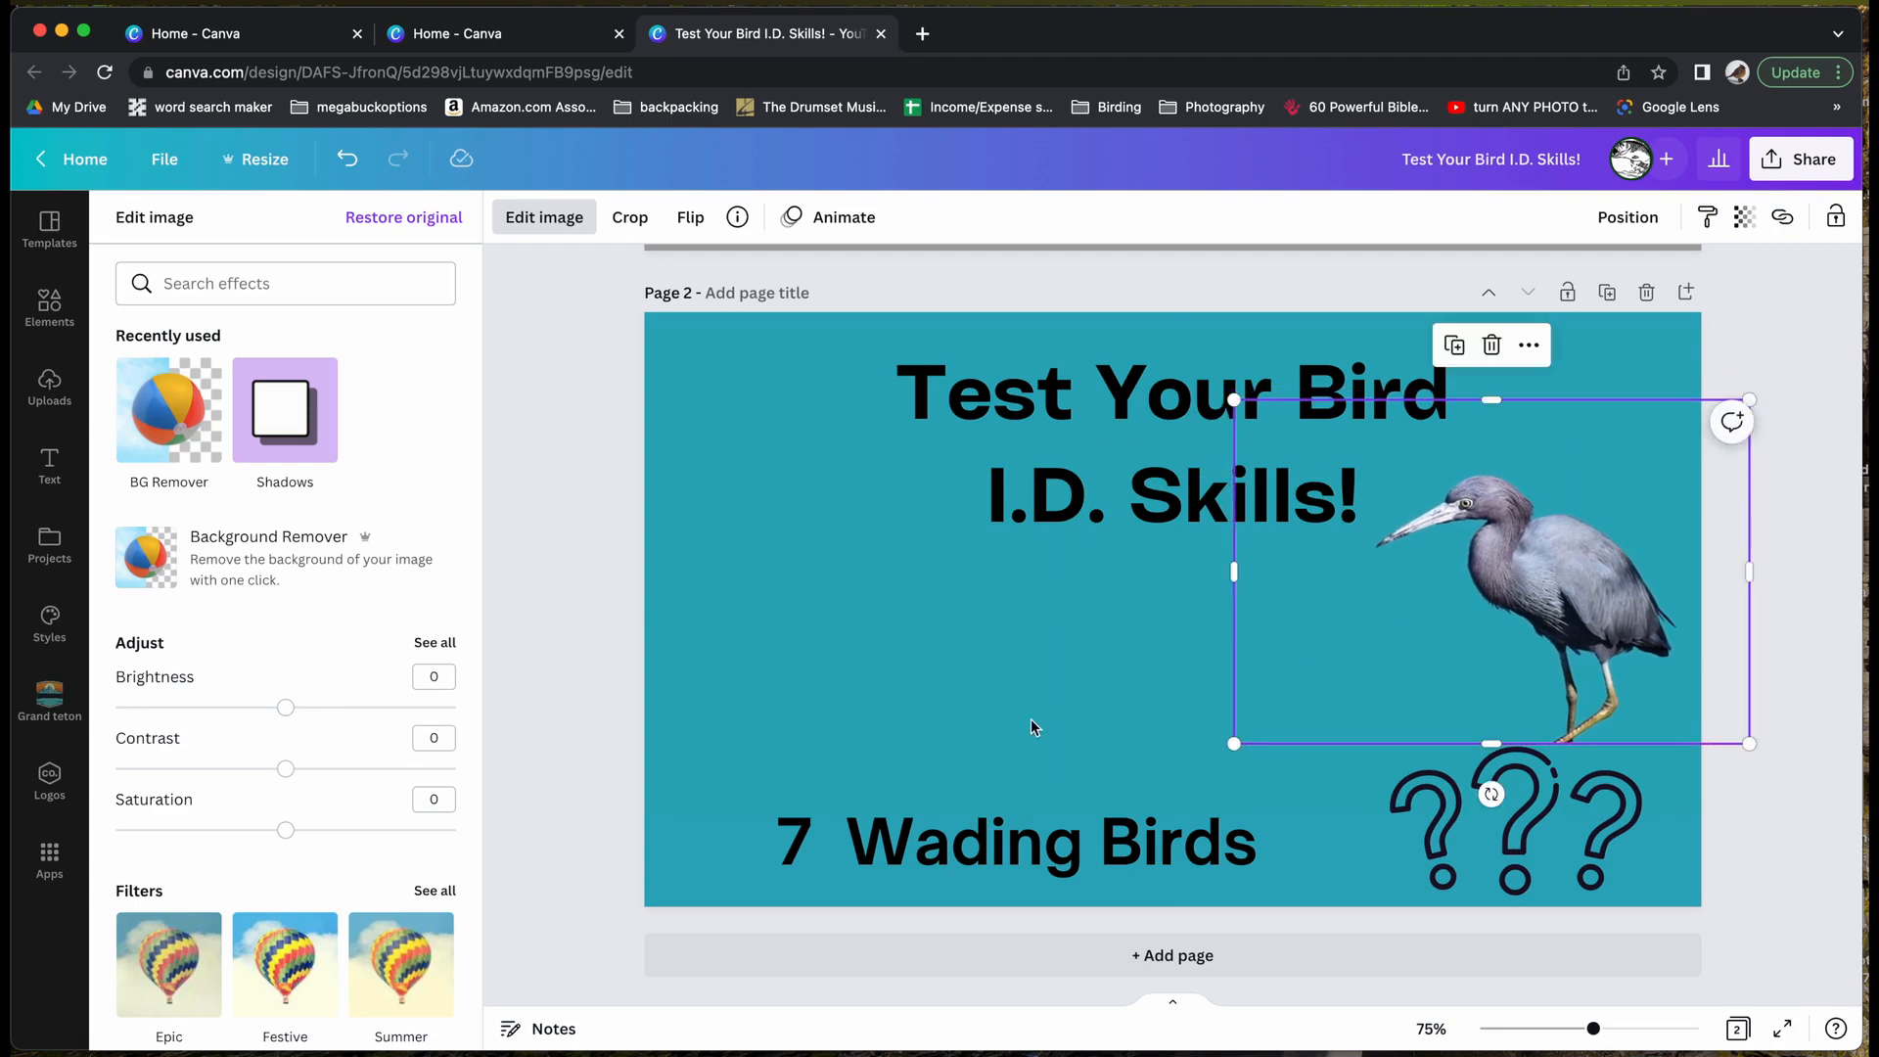
Add the white ibis photo from Uploads to the slide.
{"action": "left_click", "coordinate": [49, 383]}
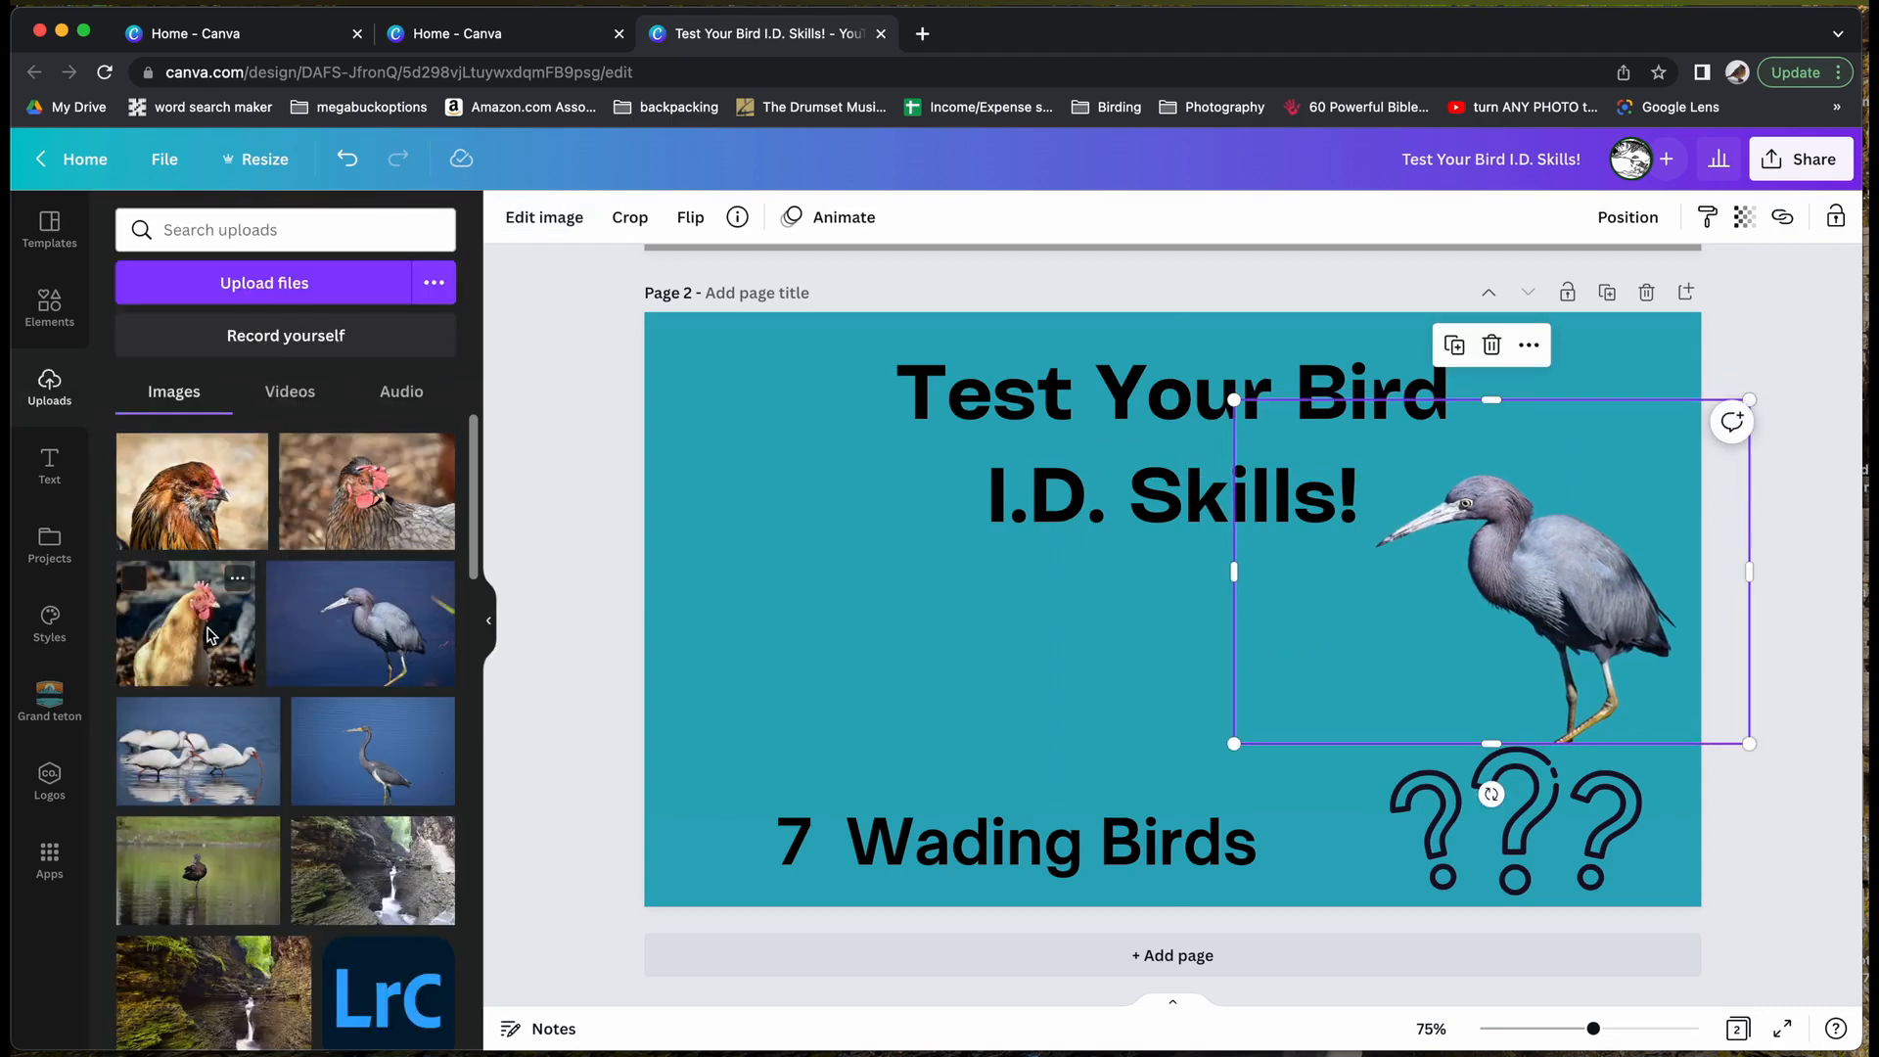
{"action": "mouse_move", "coordinate": [220, 743]}
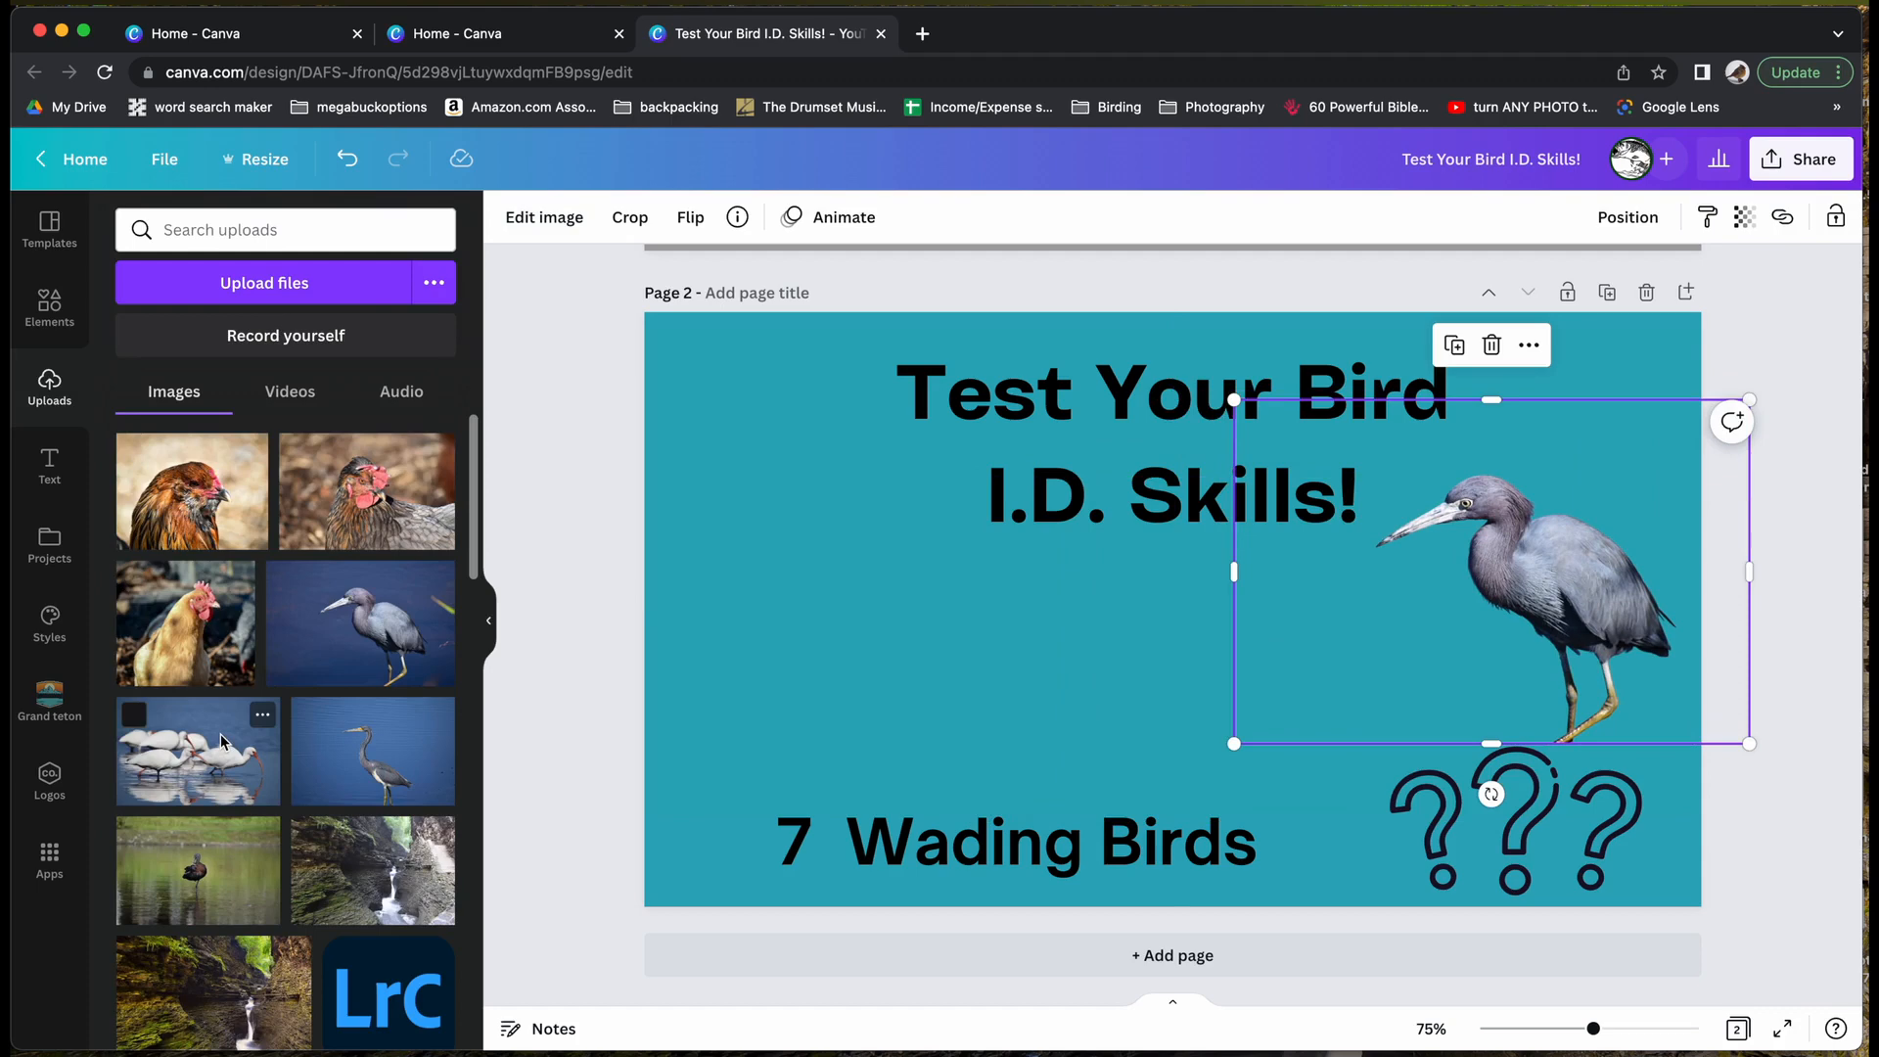
{"action": "left_click", "coordinate": [543, 218]}
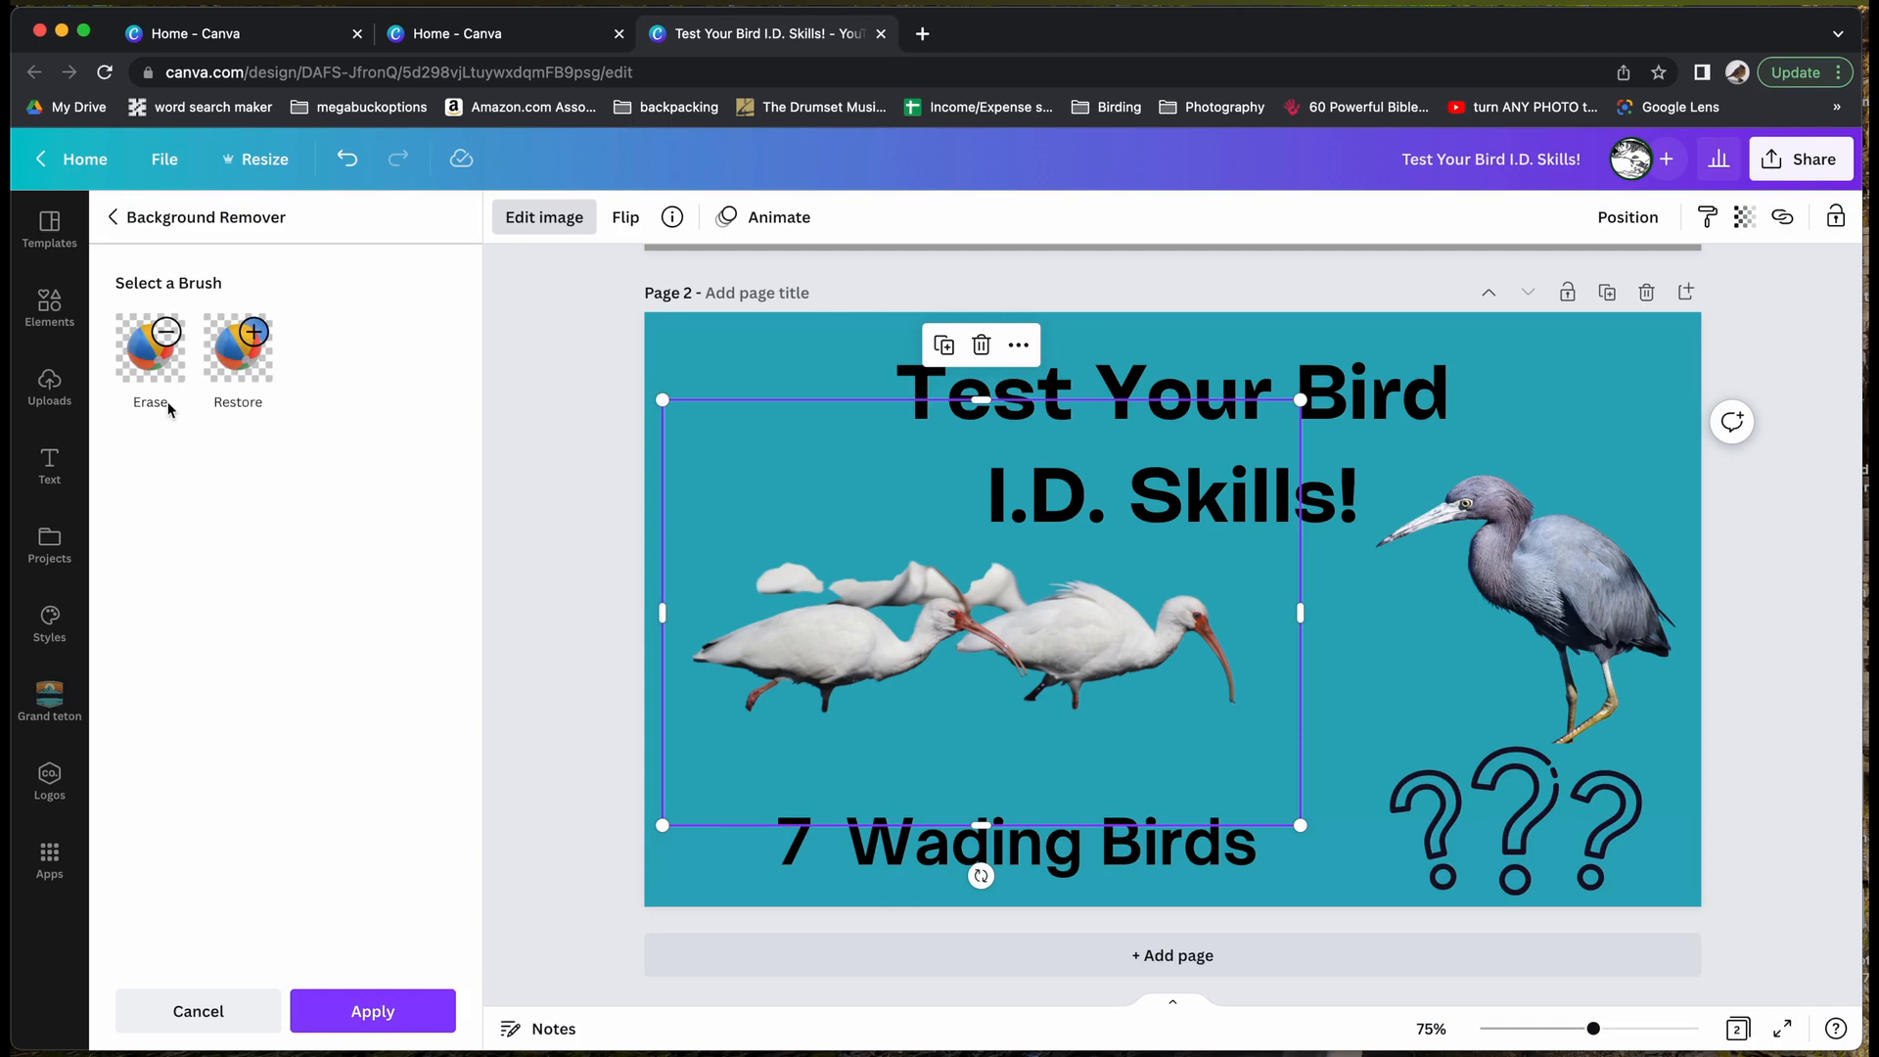
Try the Erase brush on the ibis cutout, then cancel the edit.
{"action": "left_click", "coordinate": [149, 348]}
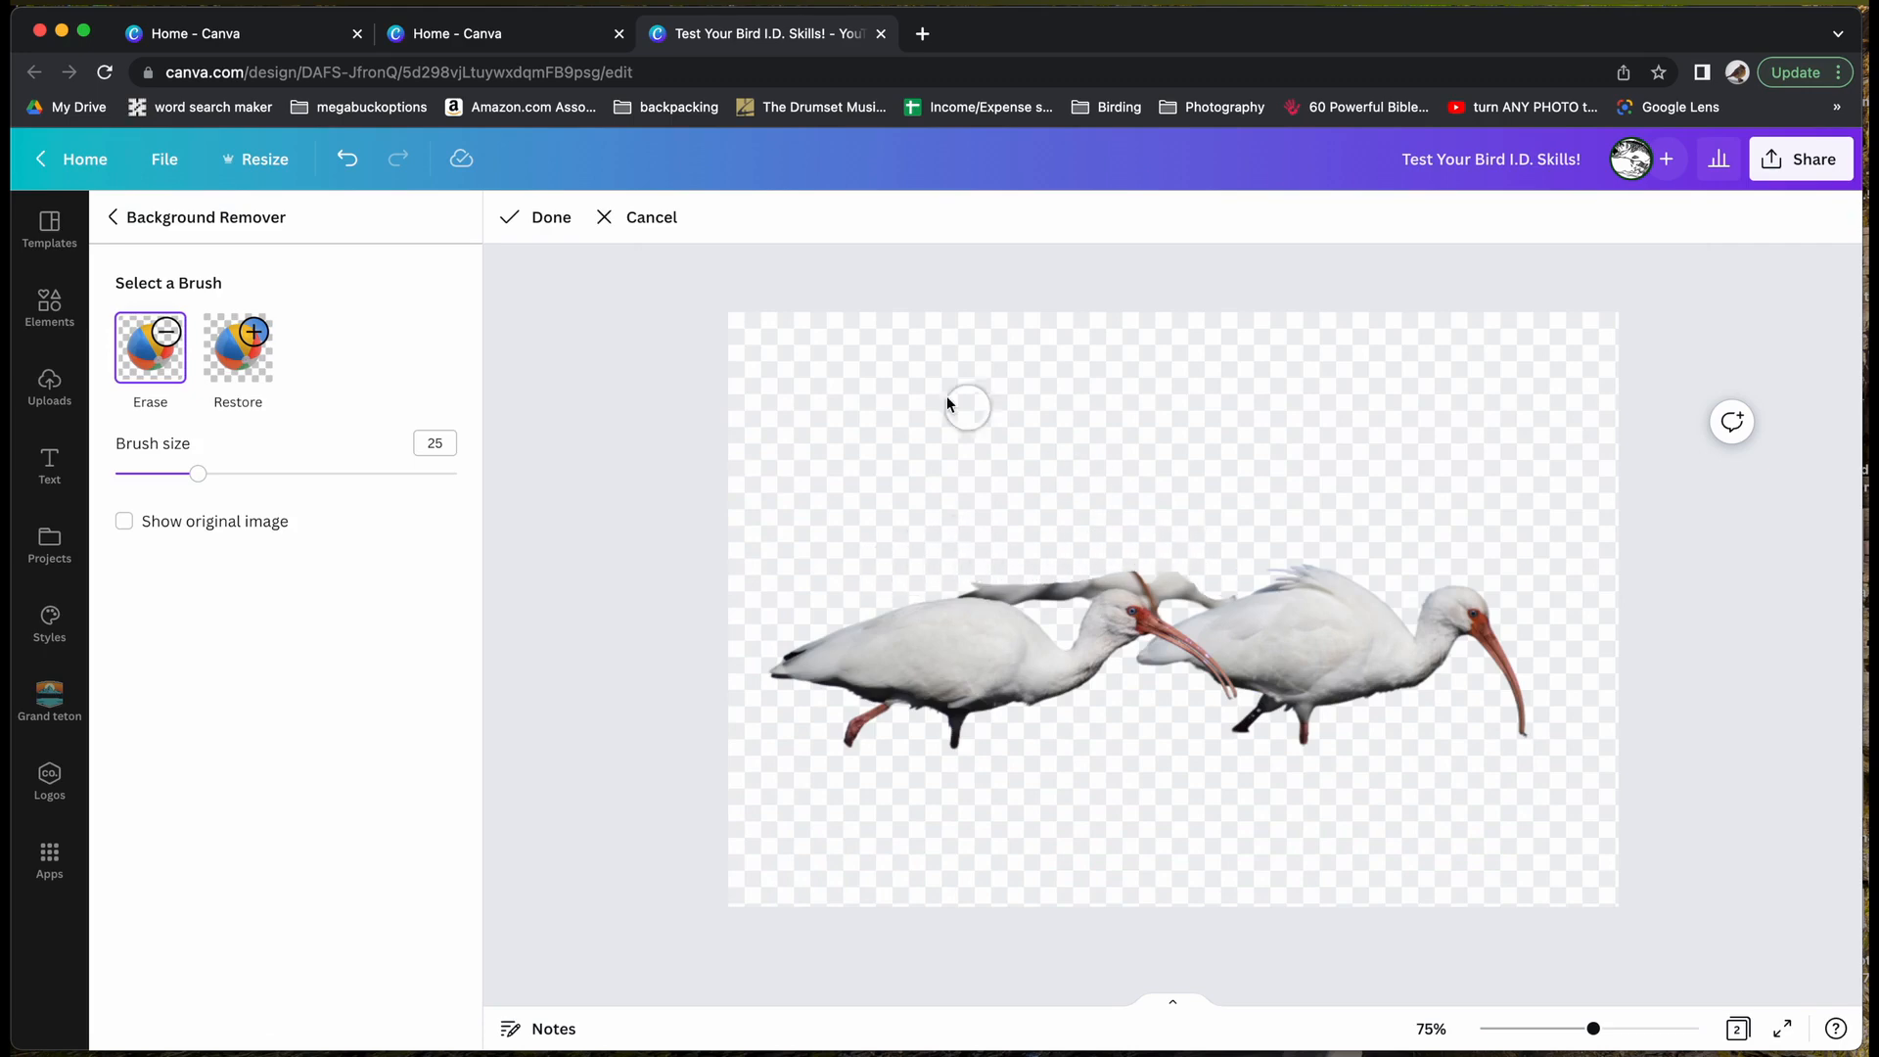
{"action": "mouse_move", "coordinate": [864, 383]}
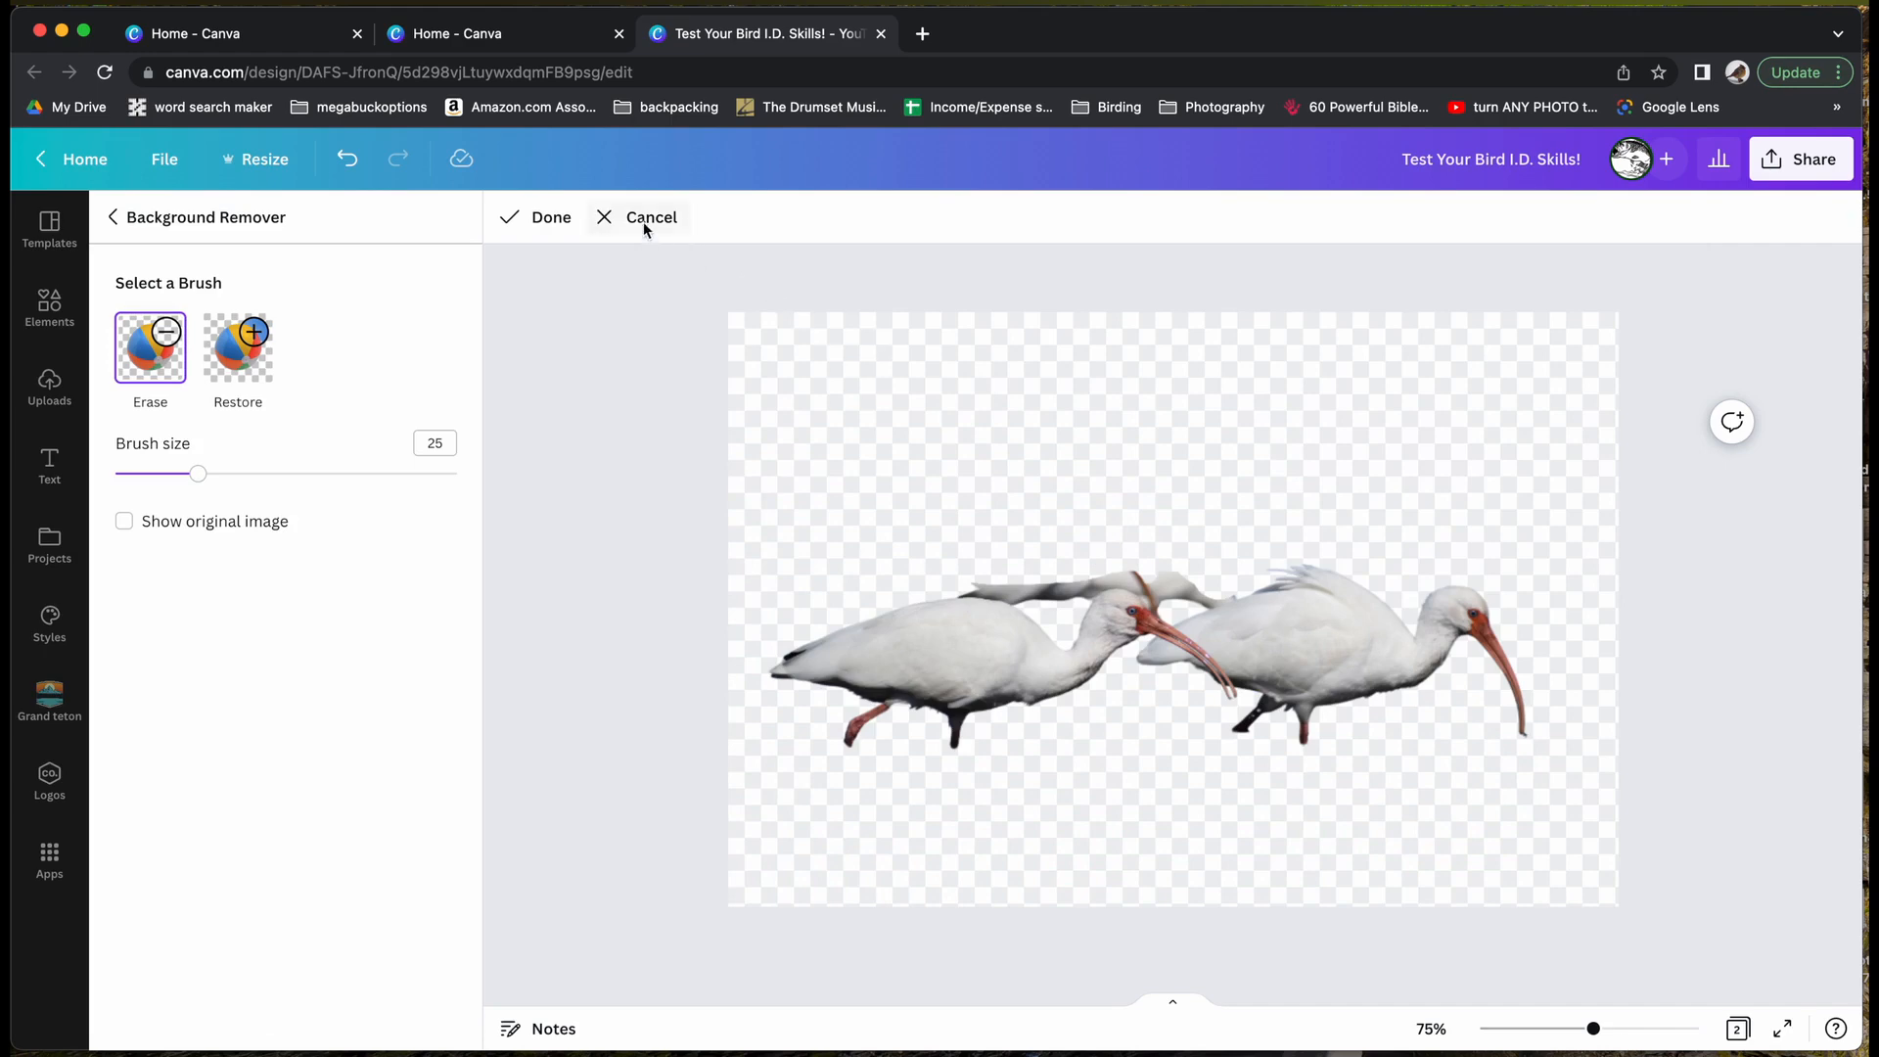
{"action": "left_click", "coordinate": [550, 218]}
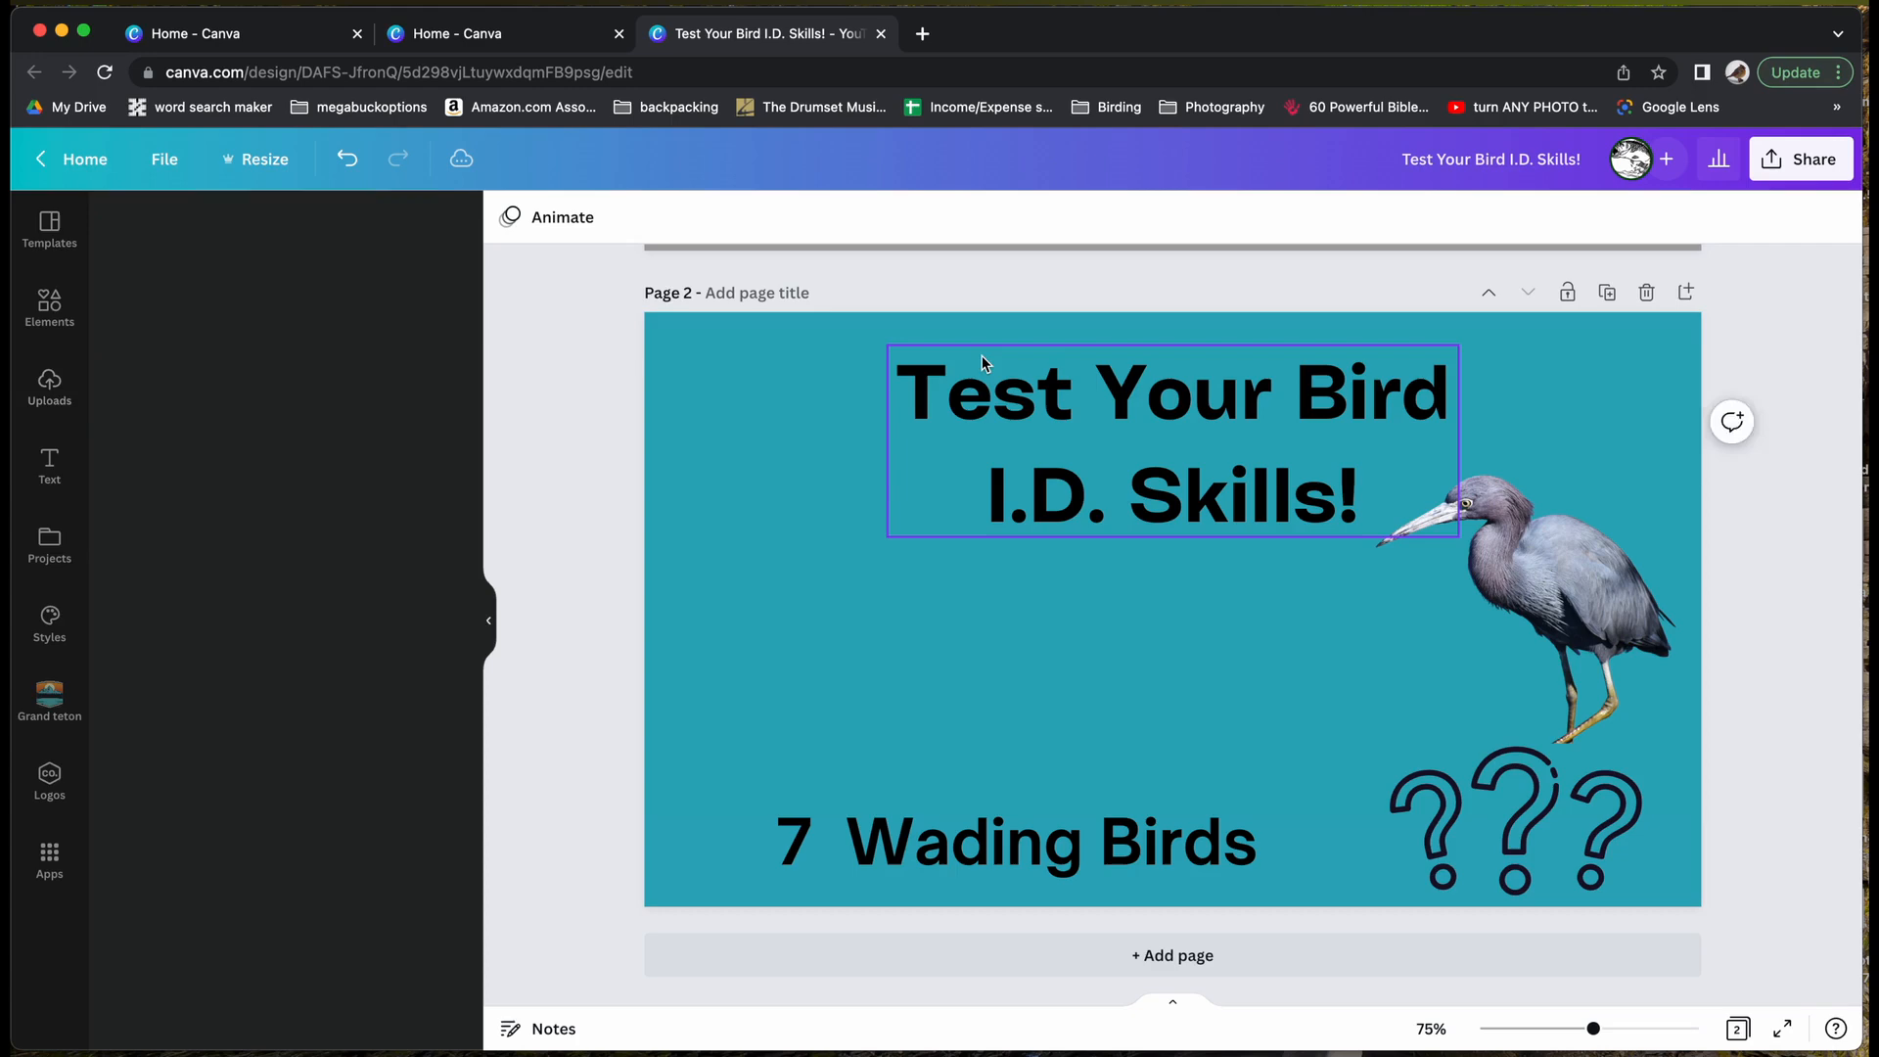
Open Uploads to bring in the second heron photo.
{"action": "left_click", "coordinate": [49, 385]}
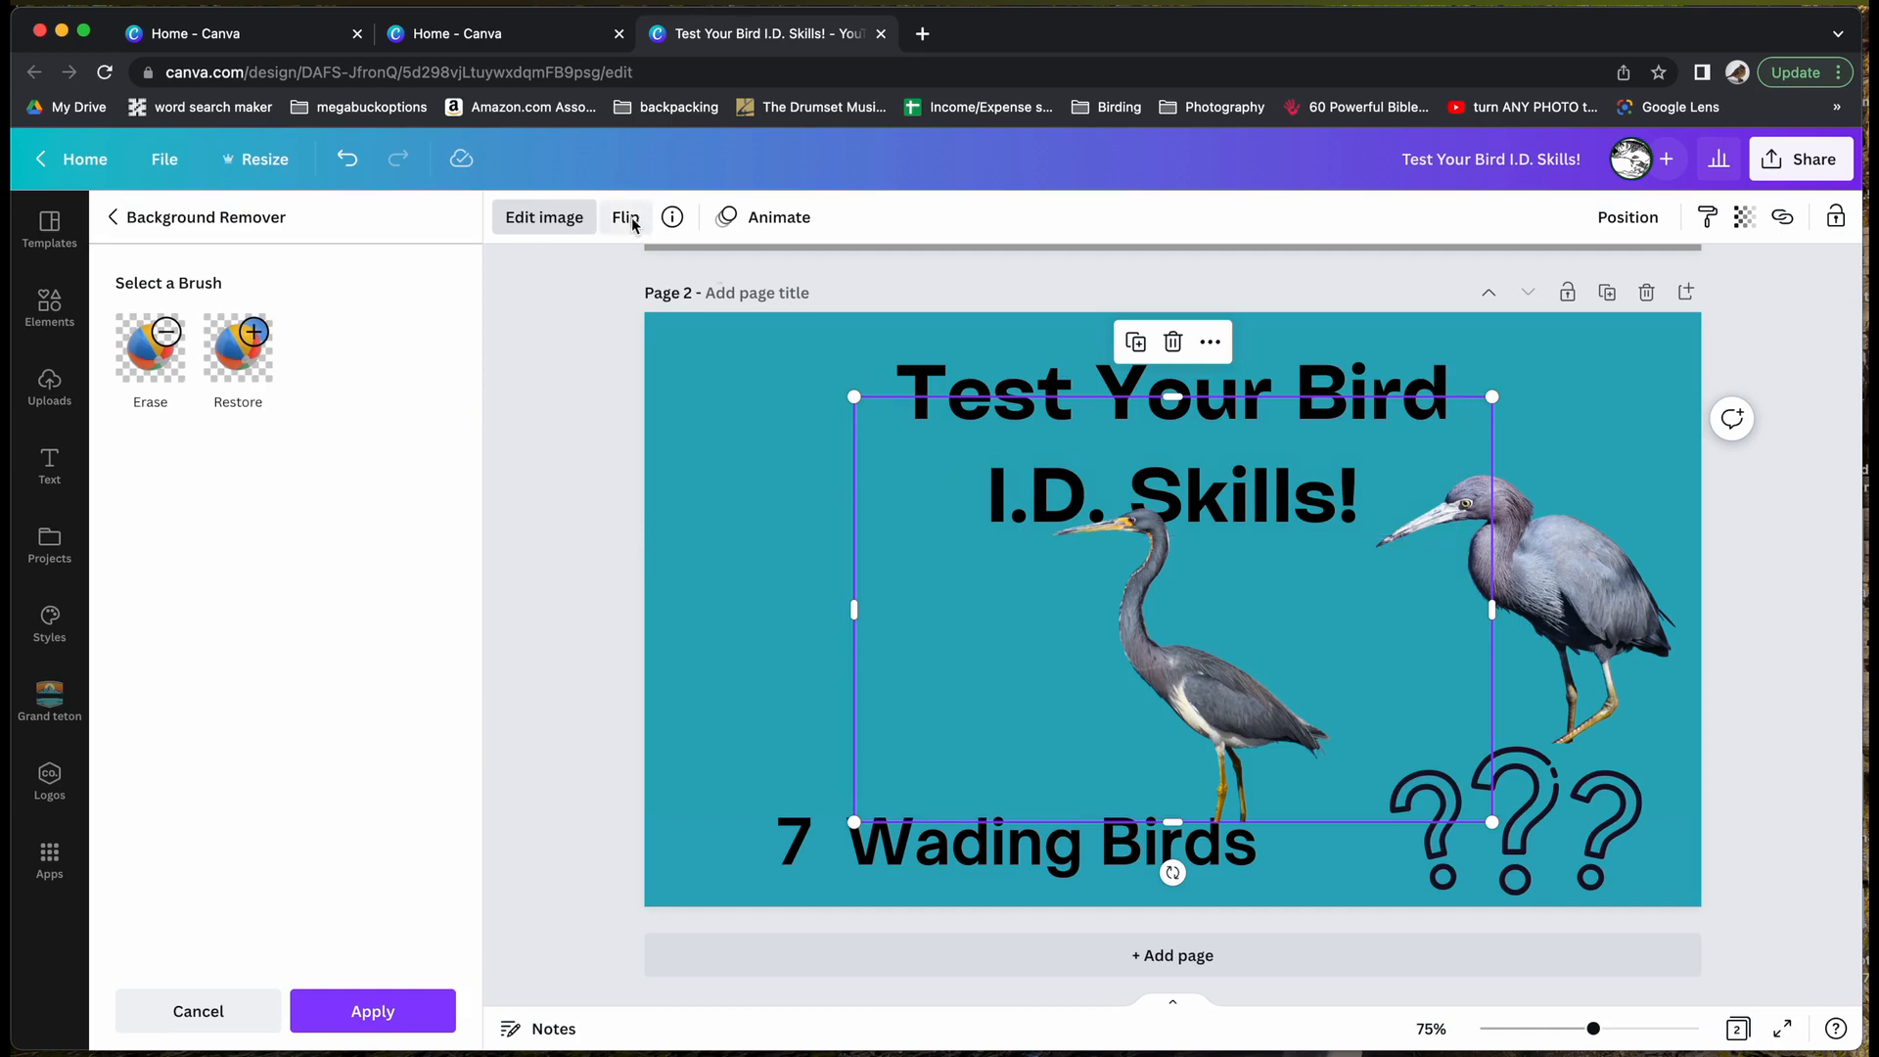
Apply background removal to the second heron, then deselect to view the slide.
{"action": "left_click", "coordinate": [624, 217]}
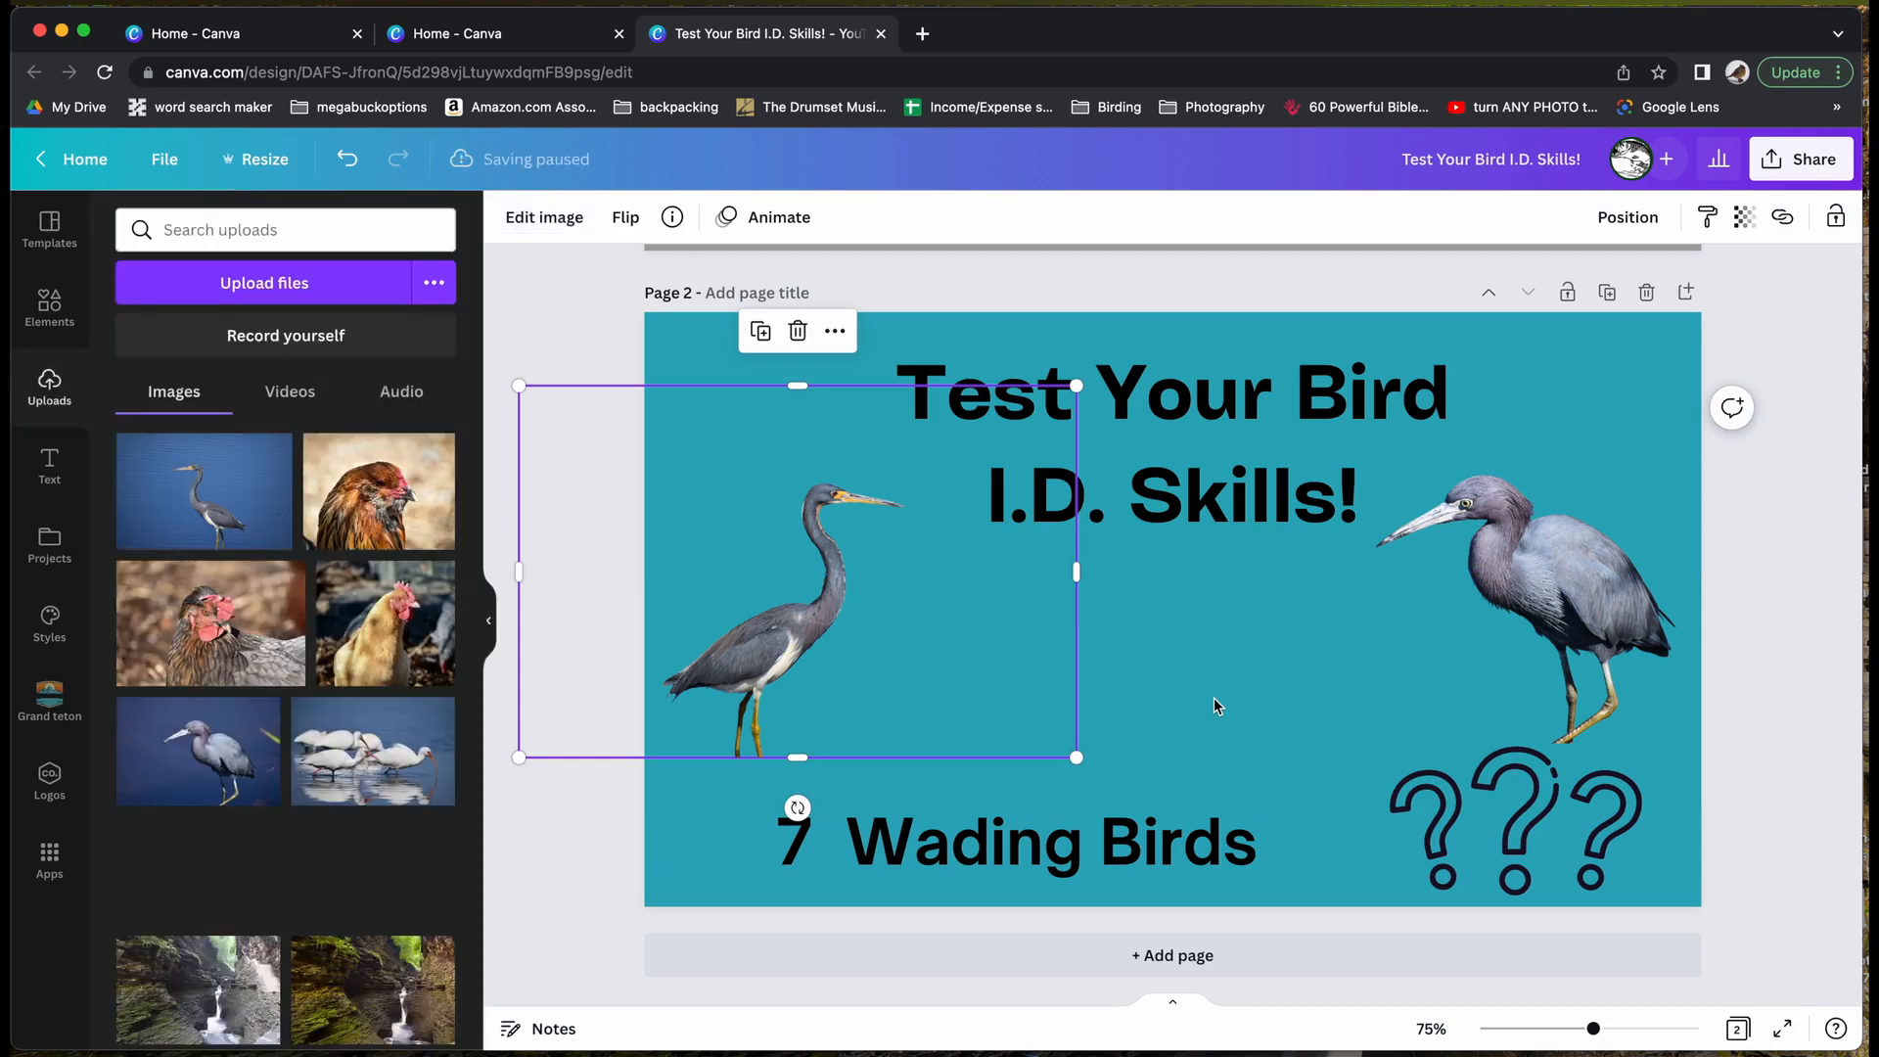
{"action": "left_click", "coordinate": [1213, 705]}
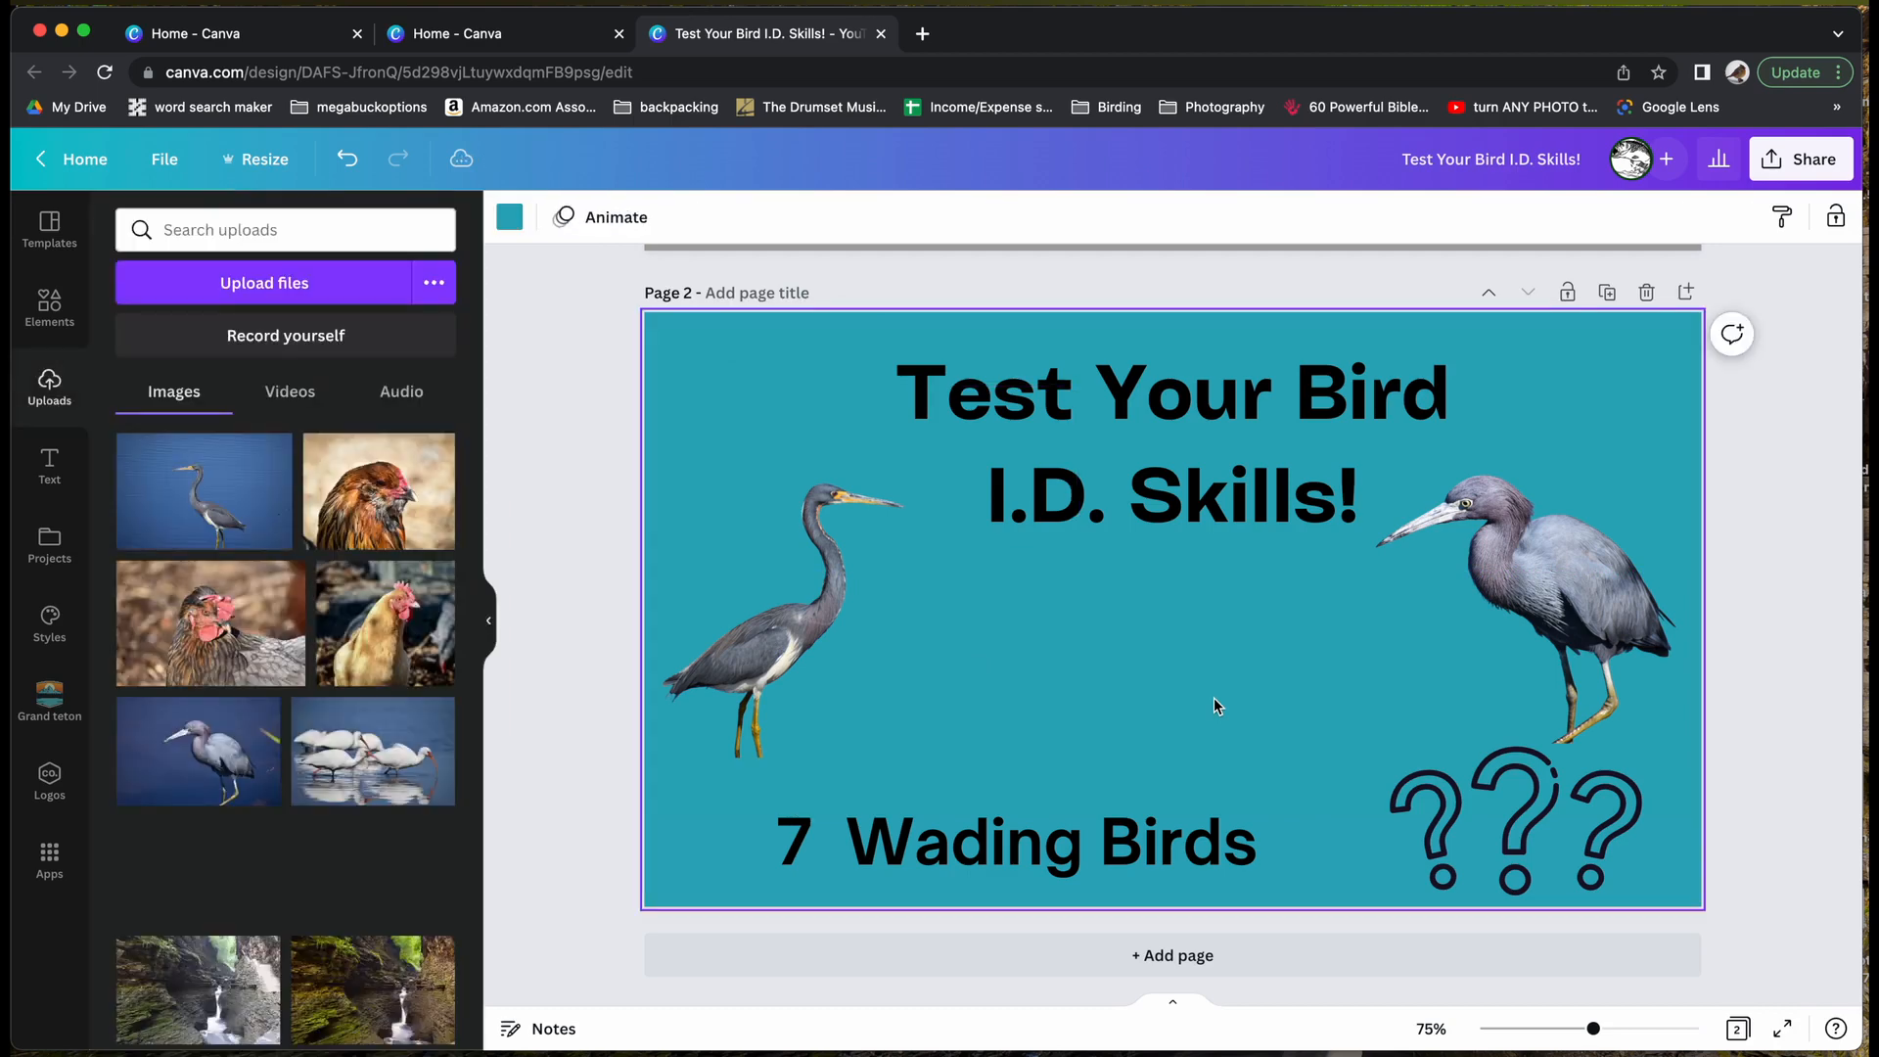